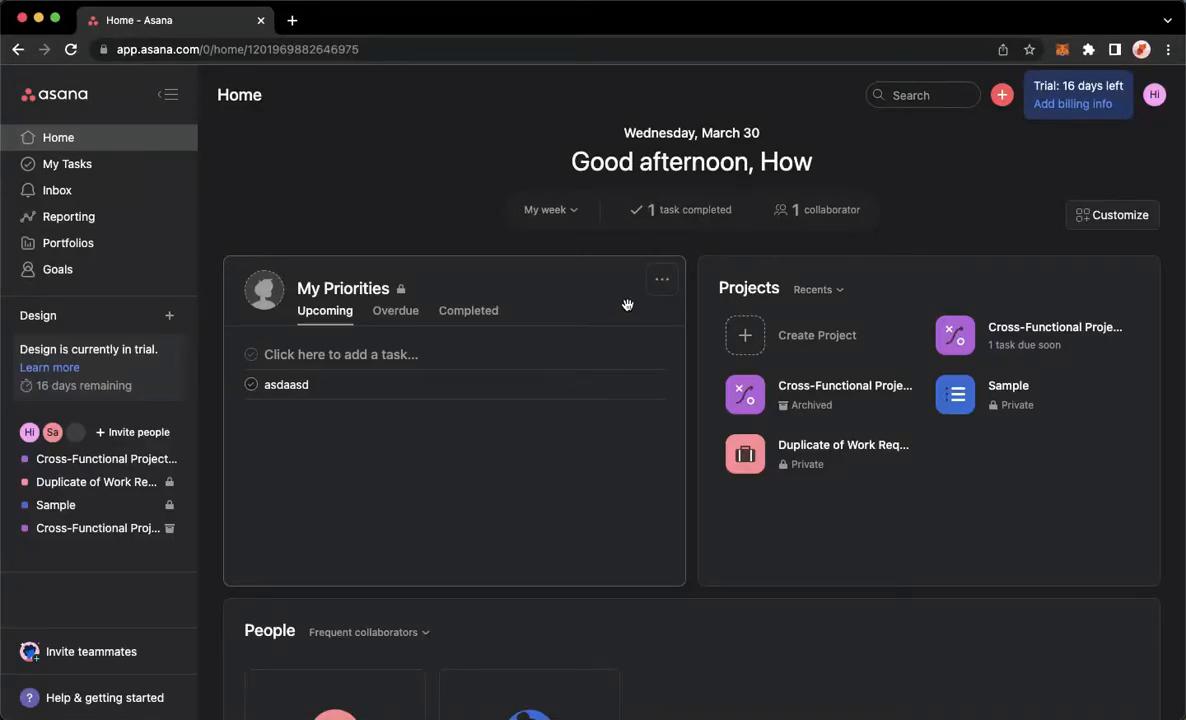
pyautogui.moveTo(640, 302)
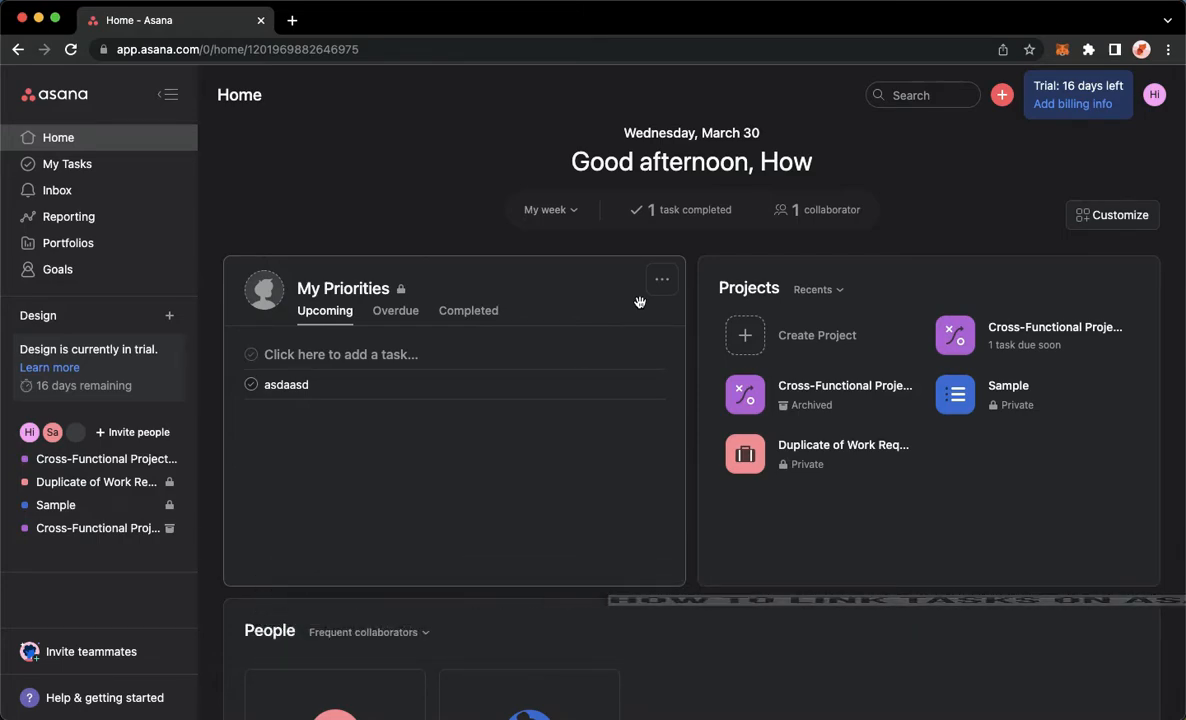
pyautogui.moveTo(220, 172)
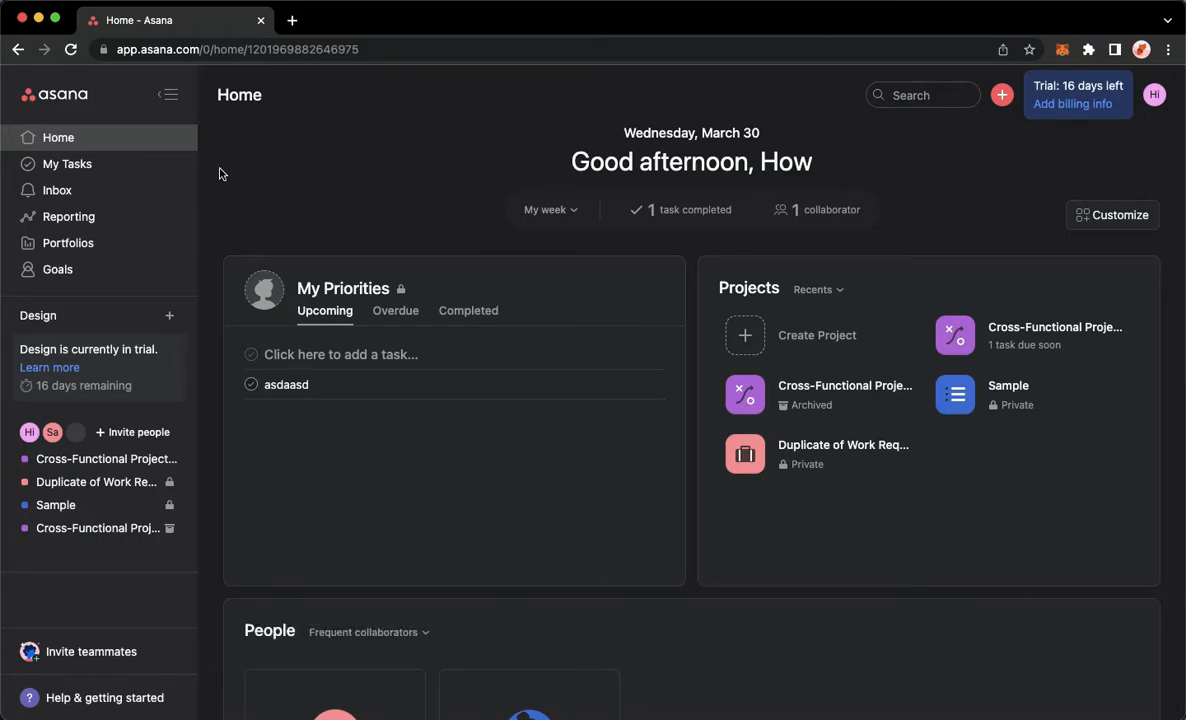
pyautogui.moveTo(324, 166)
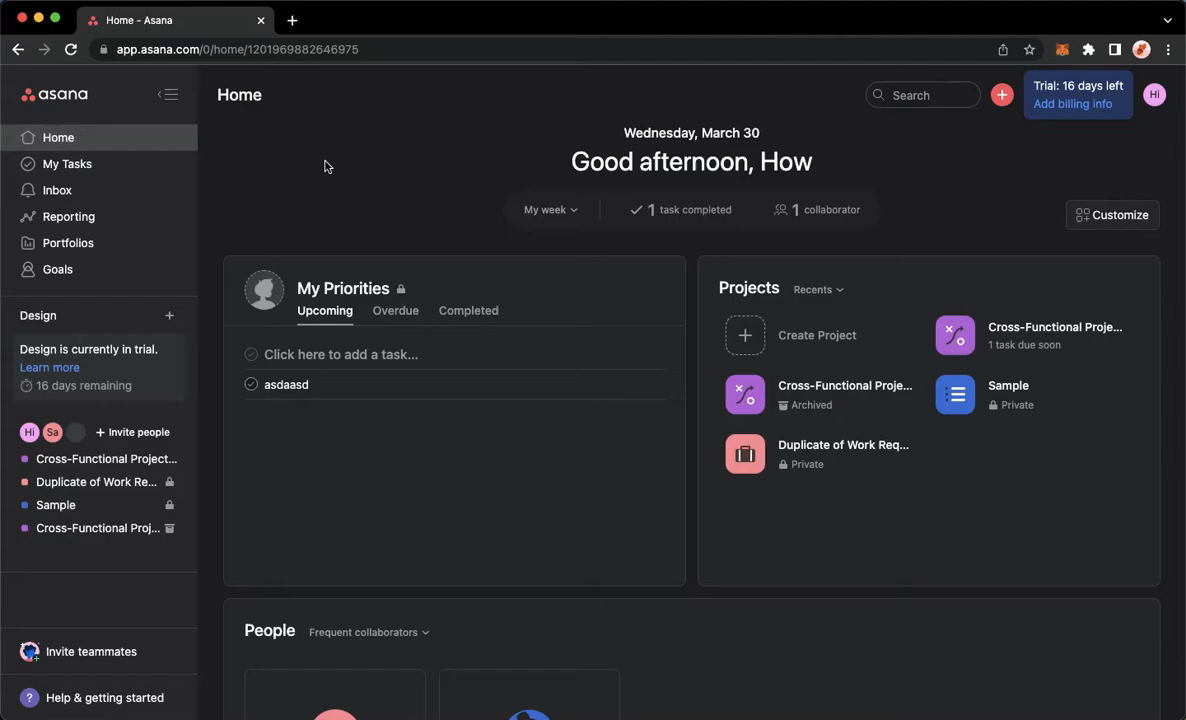
pyautogui.moveTo(352, 212)
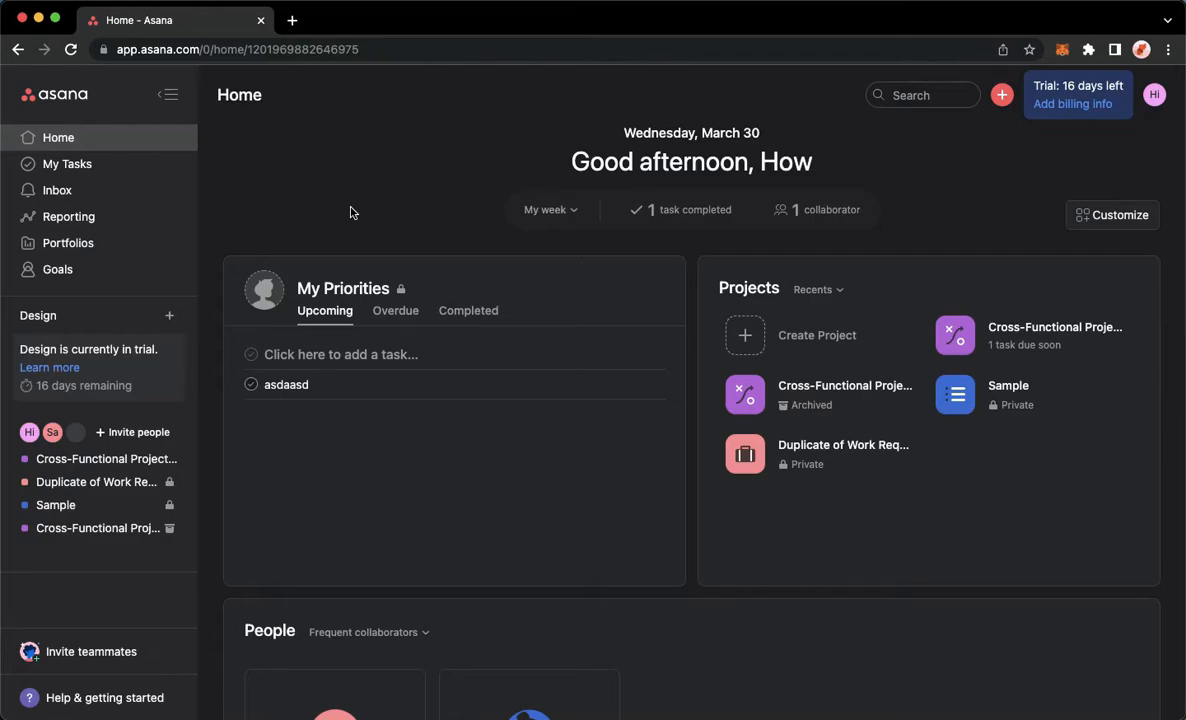
pyautogui.moveTo(130, 184)
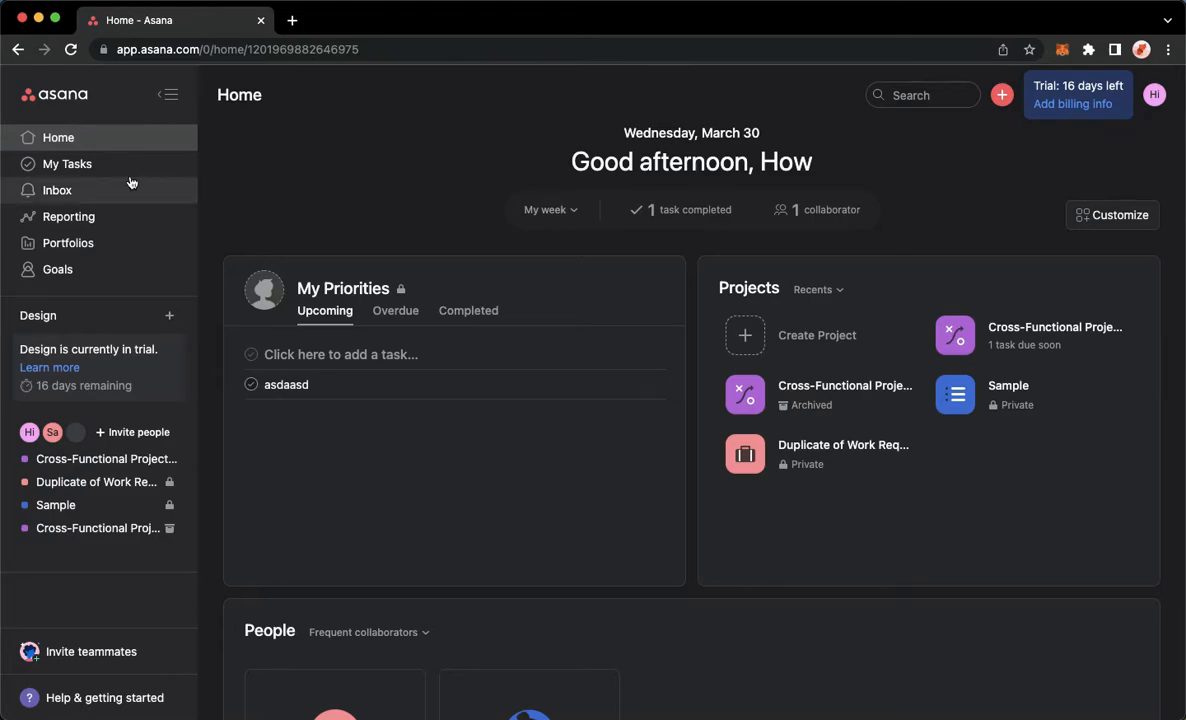
# - Open the Redesign landing page task from the Cross-Functional Project Plan
pyautogui.click(98, 458)
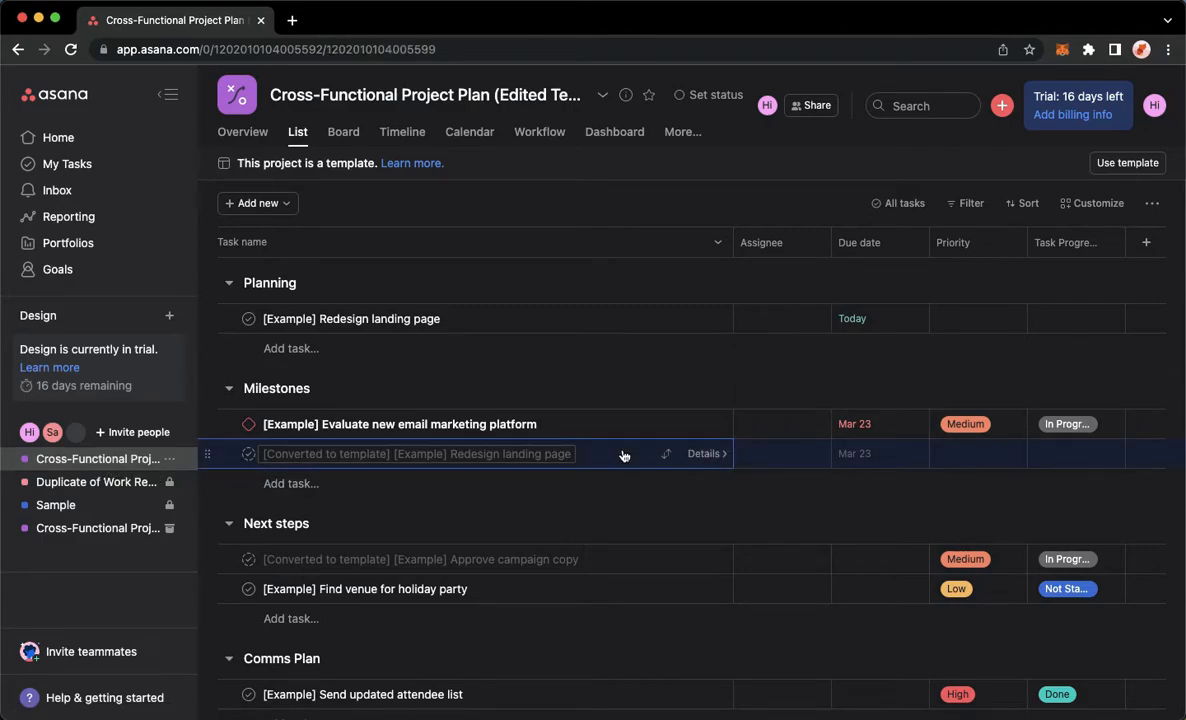
pyautogui.click(704, 452)
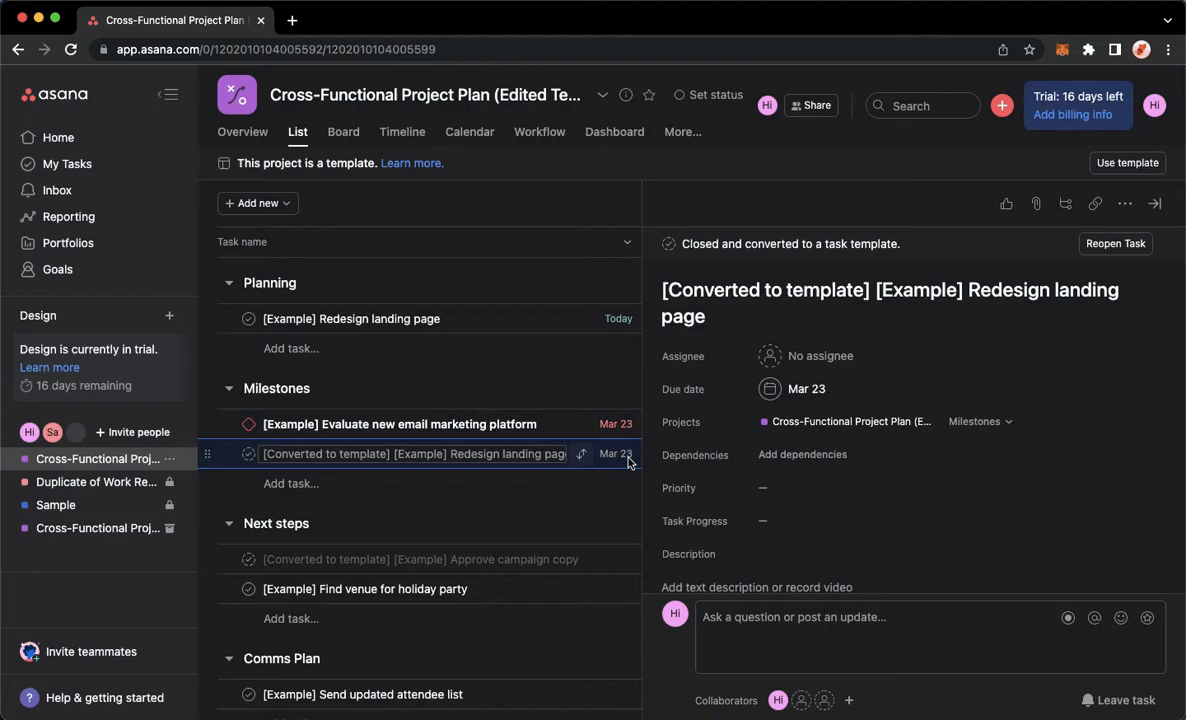
pyautogui.moveTo(704, 476)
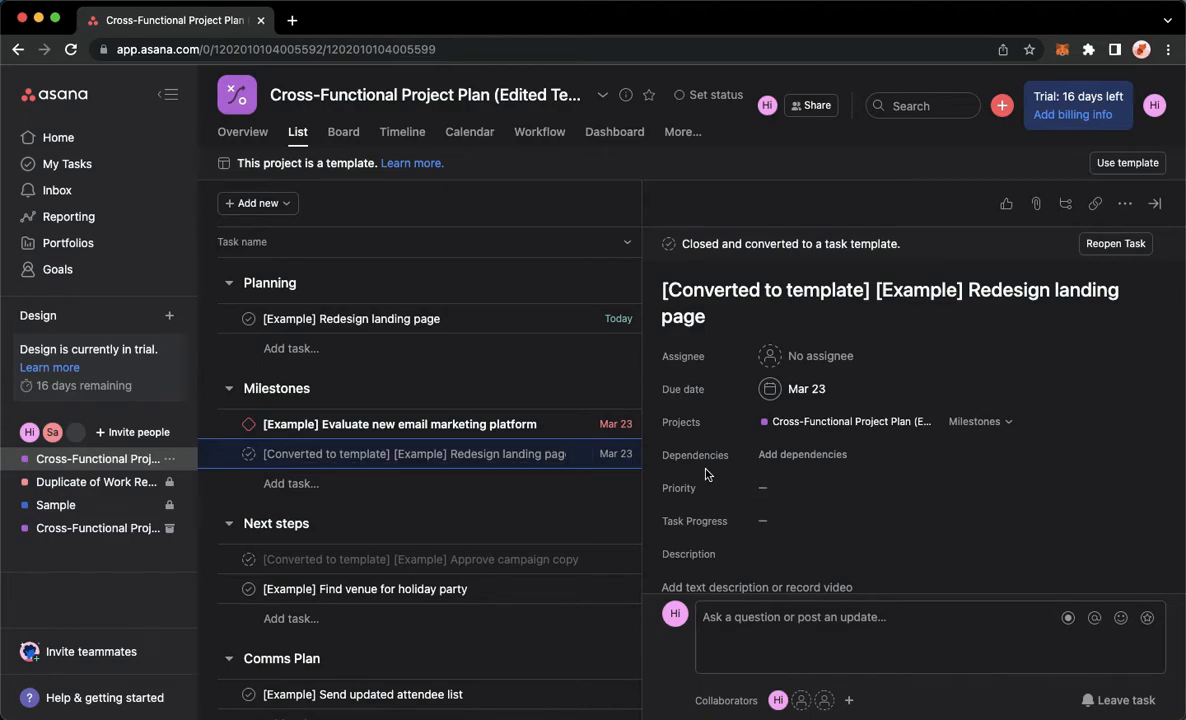
pyautogui.moveTo(624, 462)
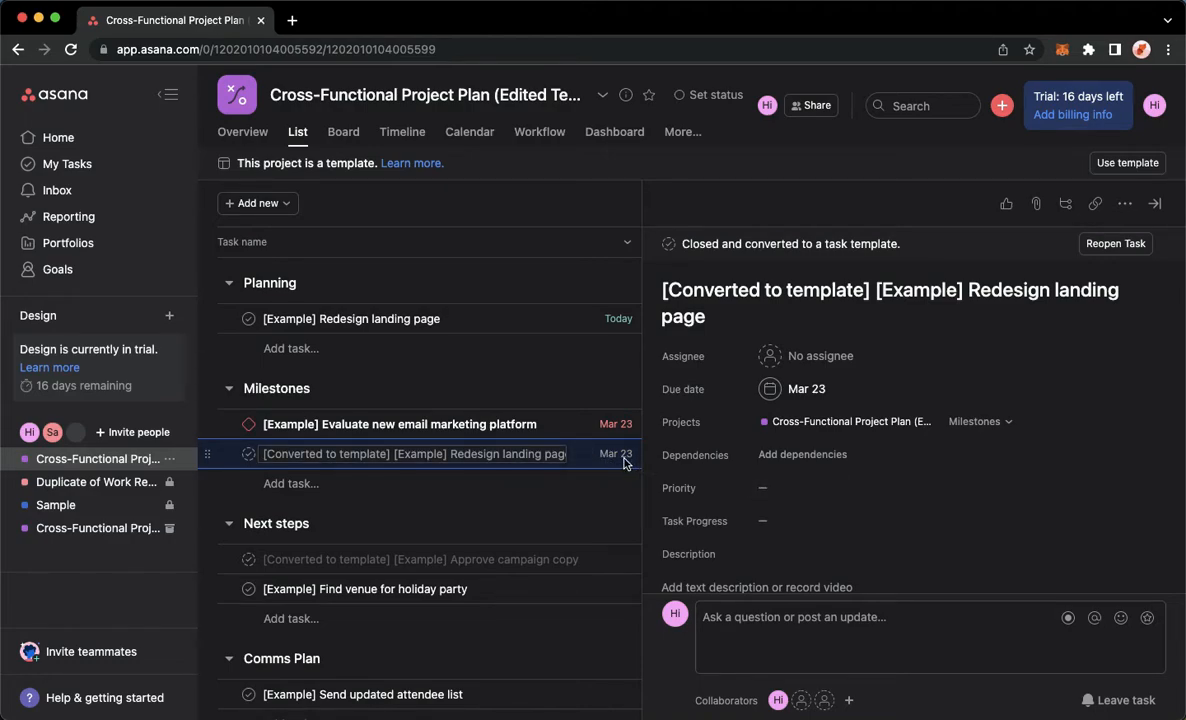
pyautogui.moveTo(696, 456)
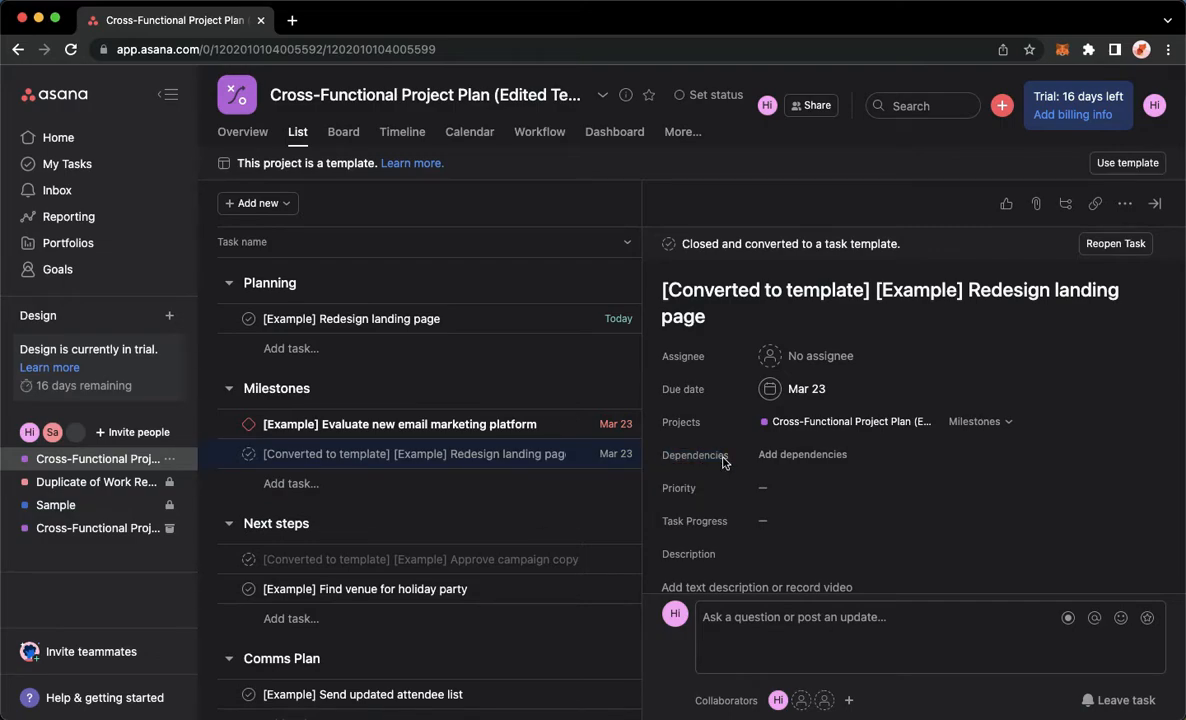
pyautogui.moveTo(784, 468)
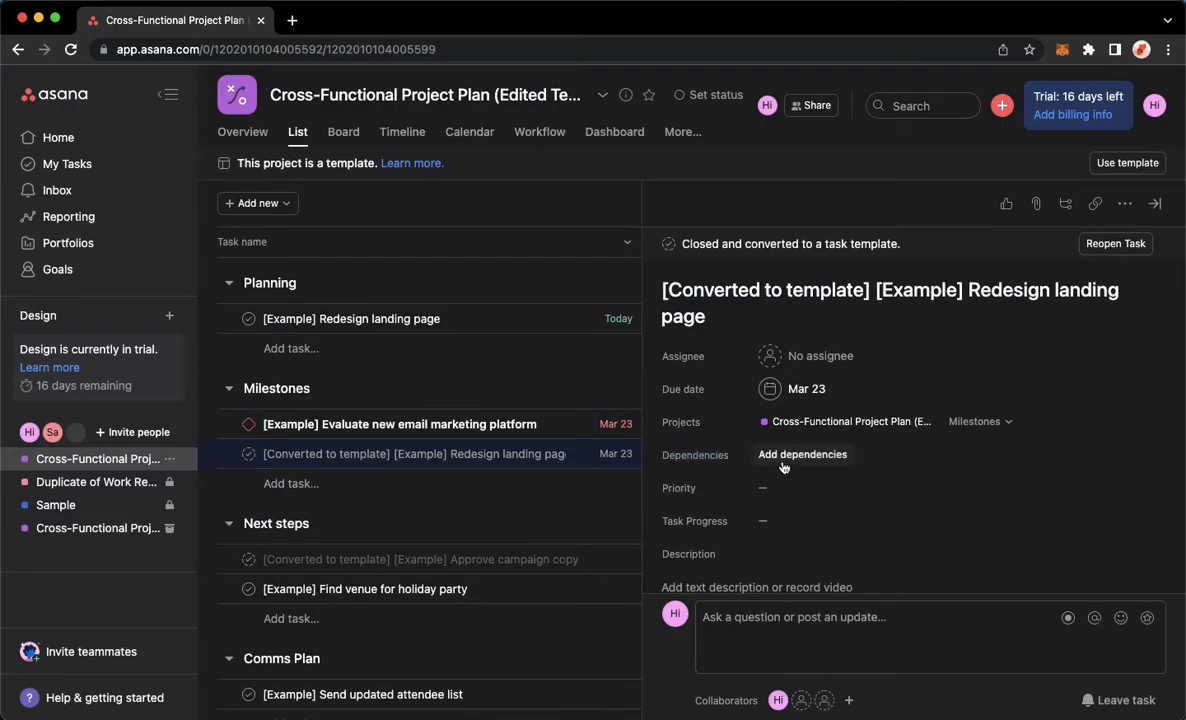
# - Start a Blocking dependency on the task and search for a task to link
pyautogui.click(802, 454)
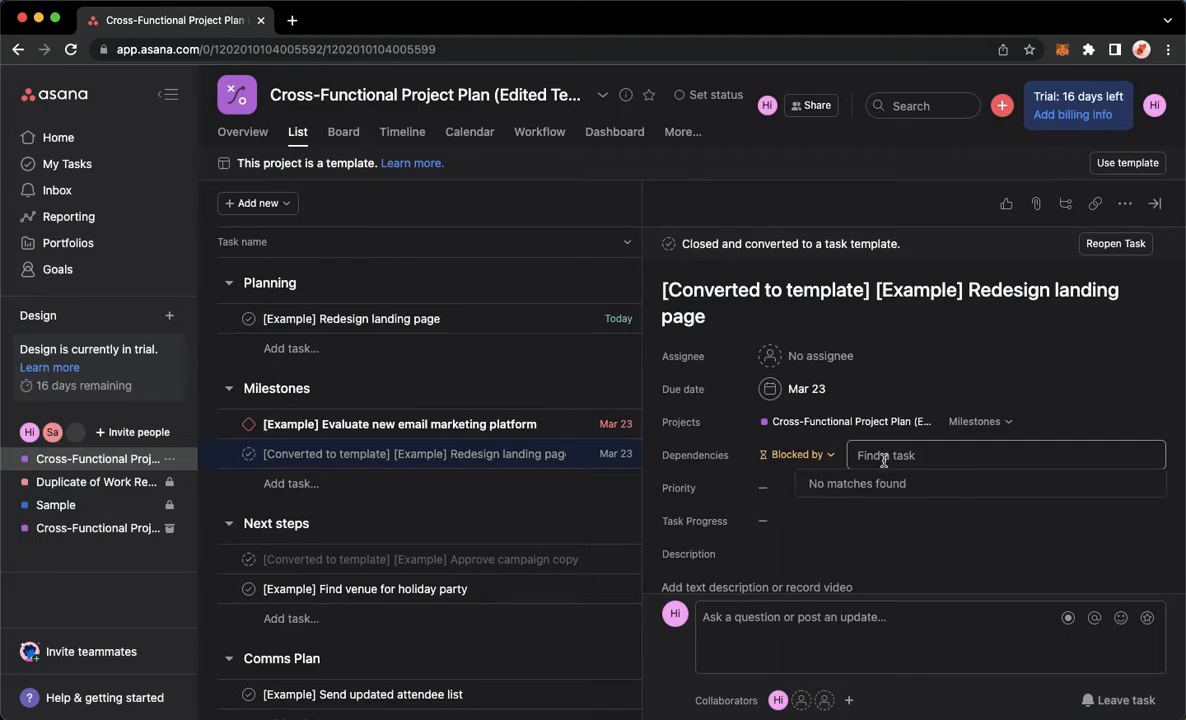
pyautogui.click(796, 456)
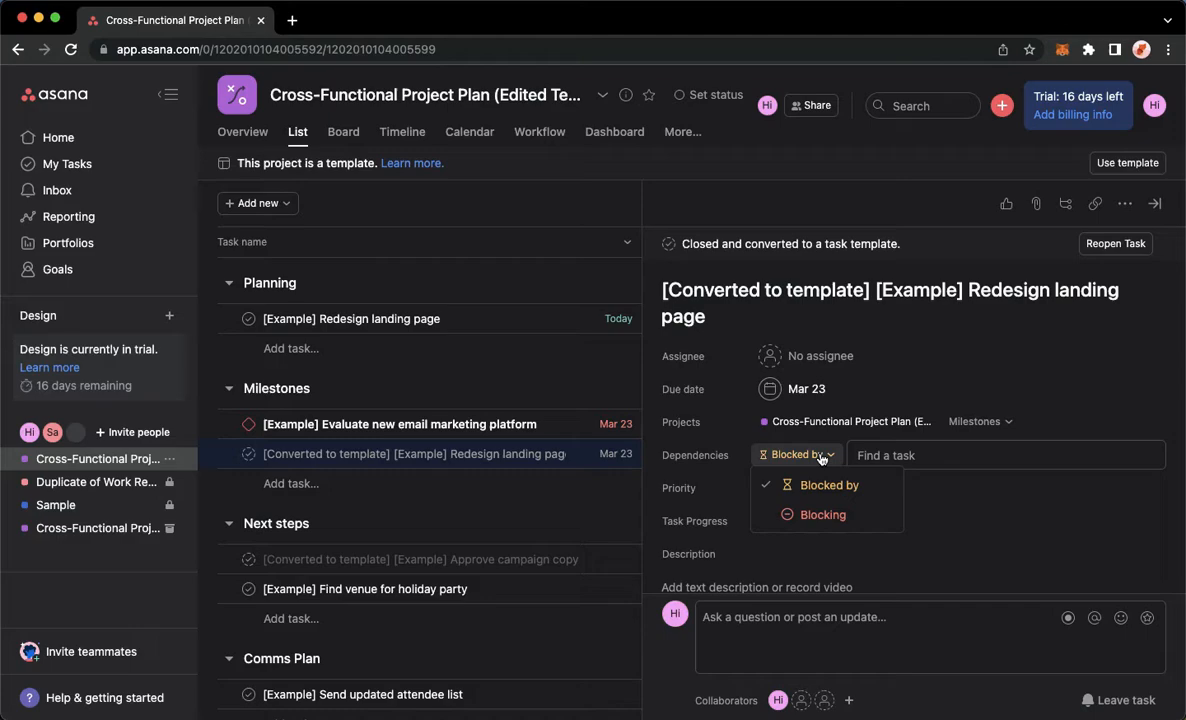
pyautogui.moveTo(818, 514)
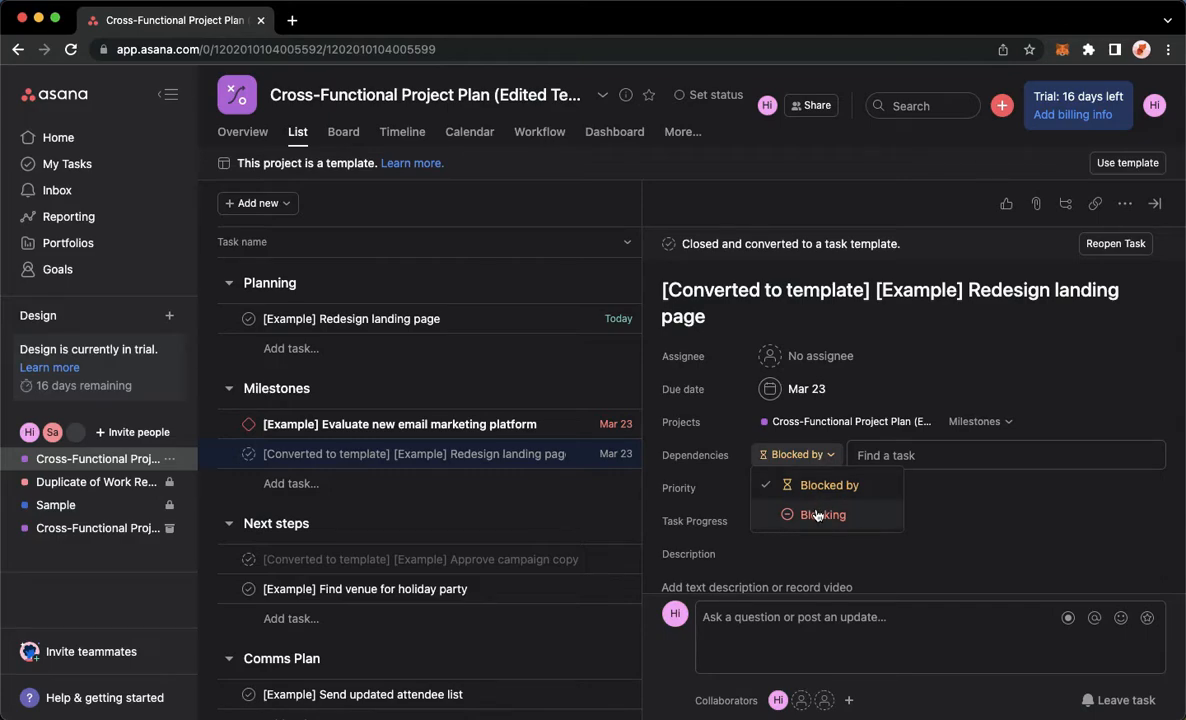
pyautogui.click(824, 514)
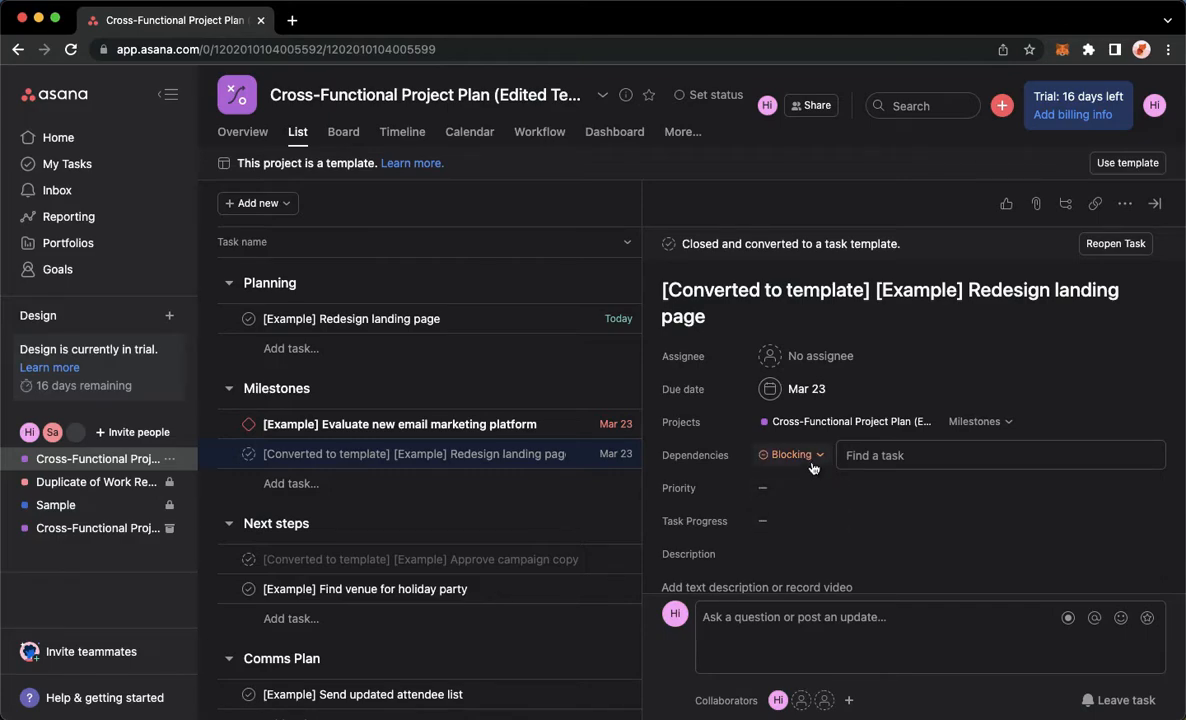
pyautogui.click(1000, 456)
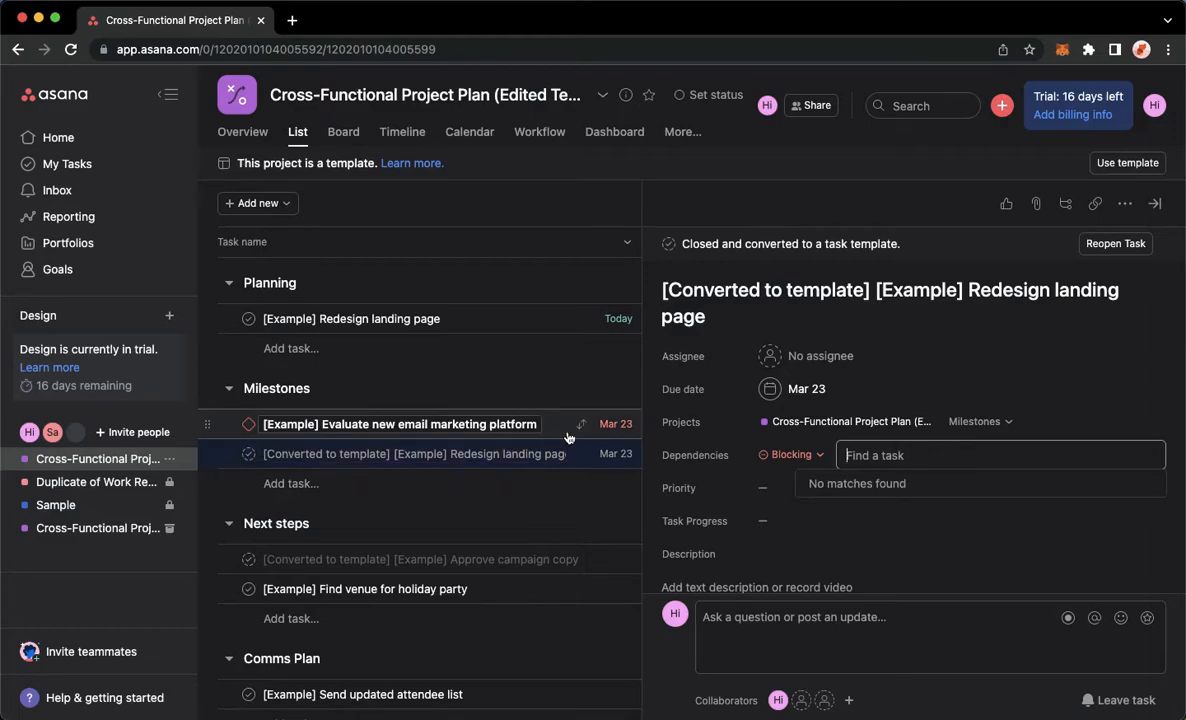
# - Add a Blocking dependency from the milestone to Send updated attendee list
pyautogui.click(400, 424)
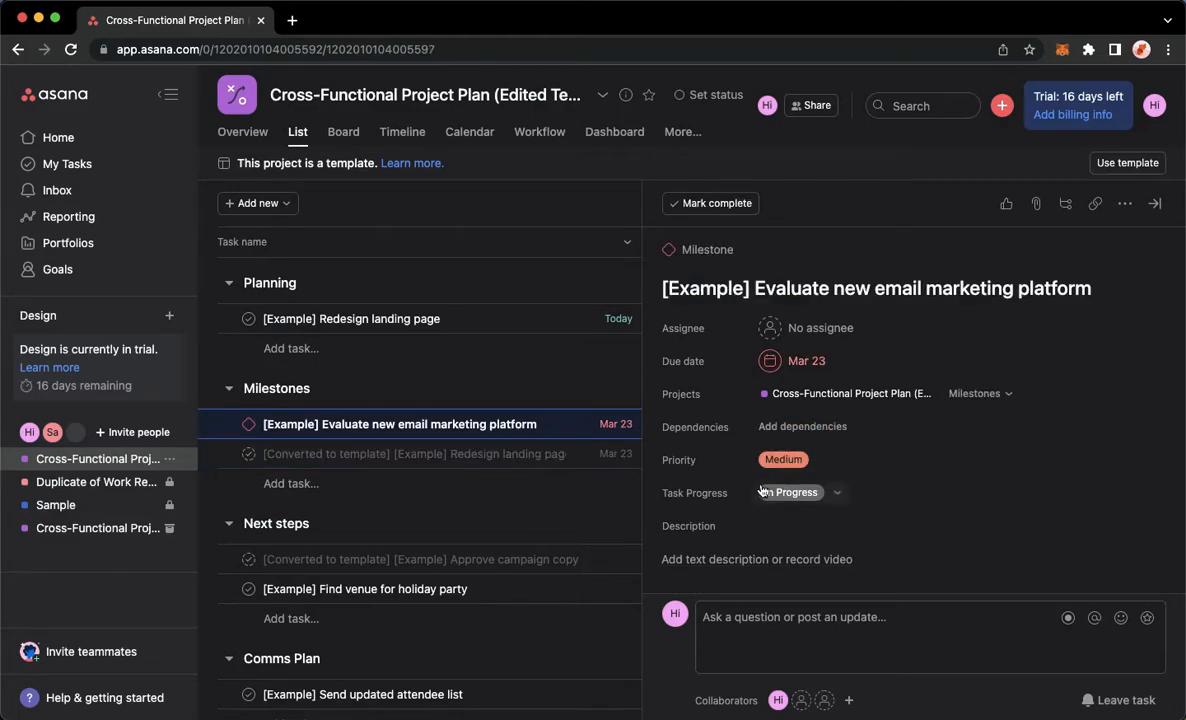
pyautogui.click(802, 426)
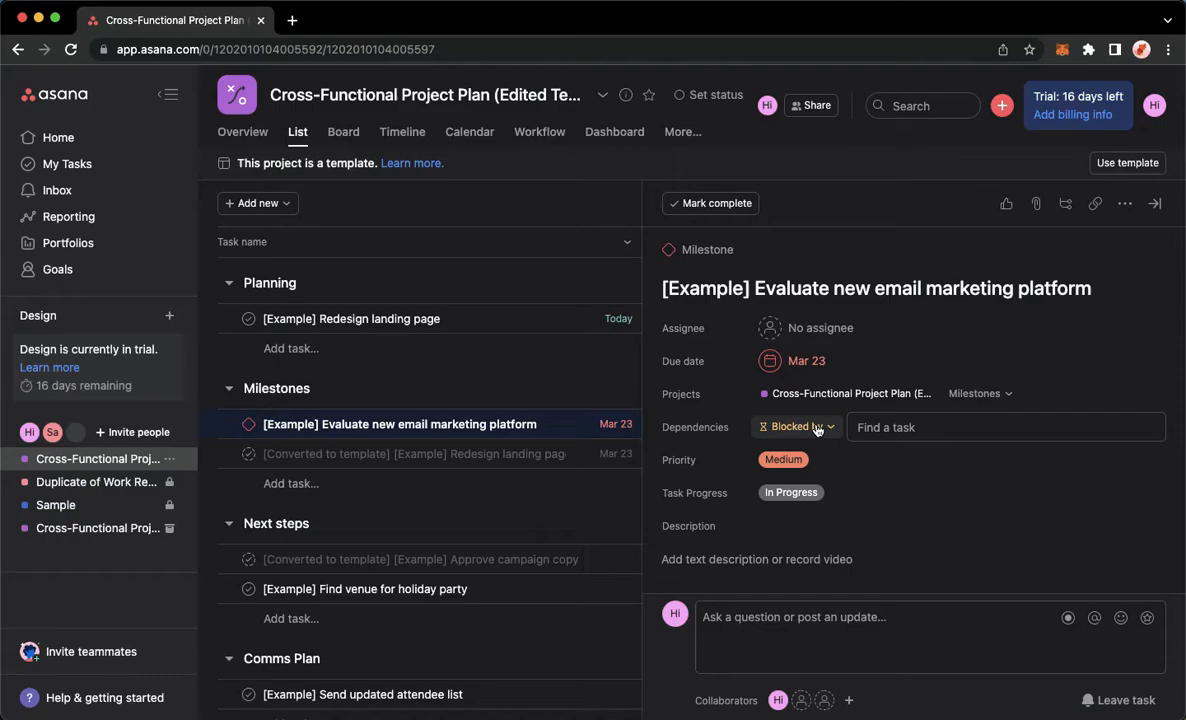
pyautogui.click(790, 428)
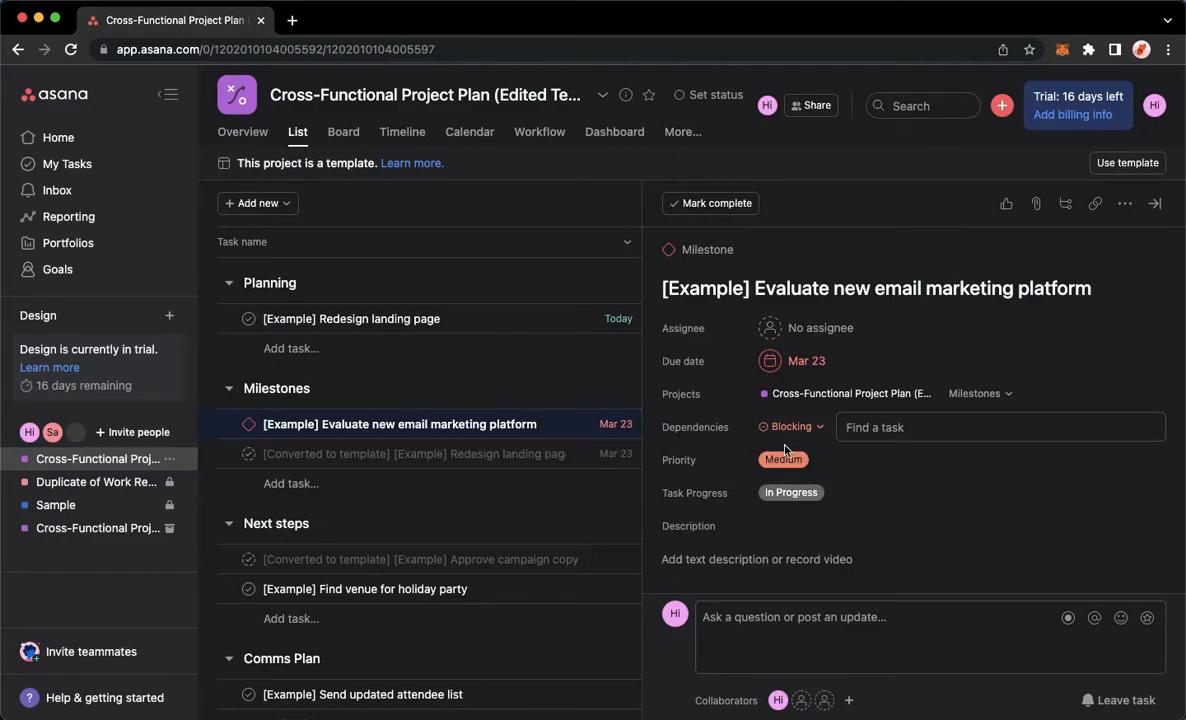
pyautogui.click(1000, 428)
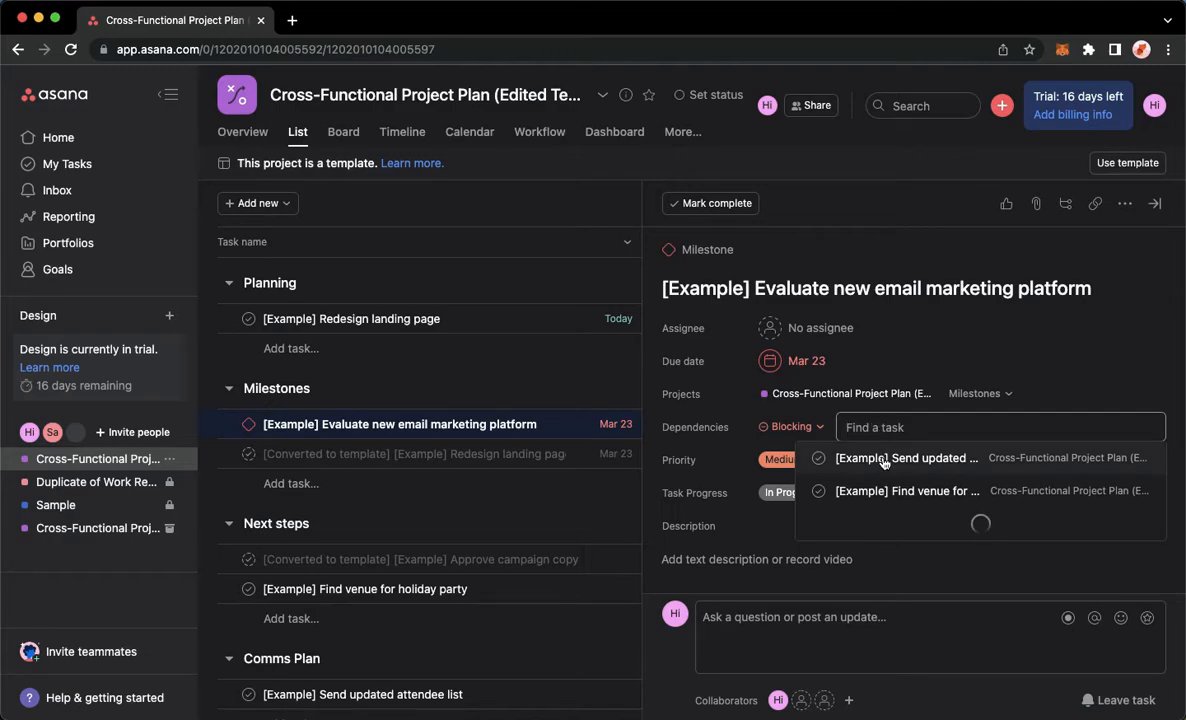
pyautogui.click(906, 458)
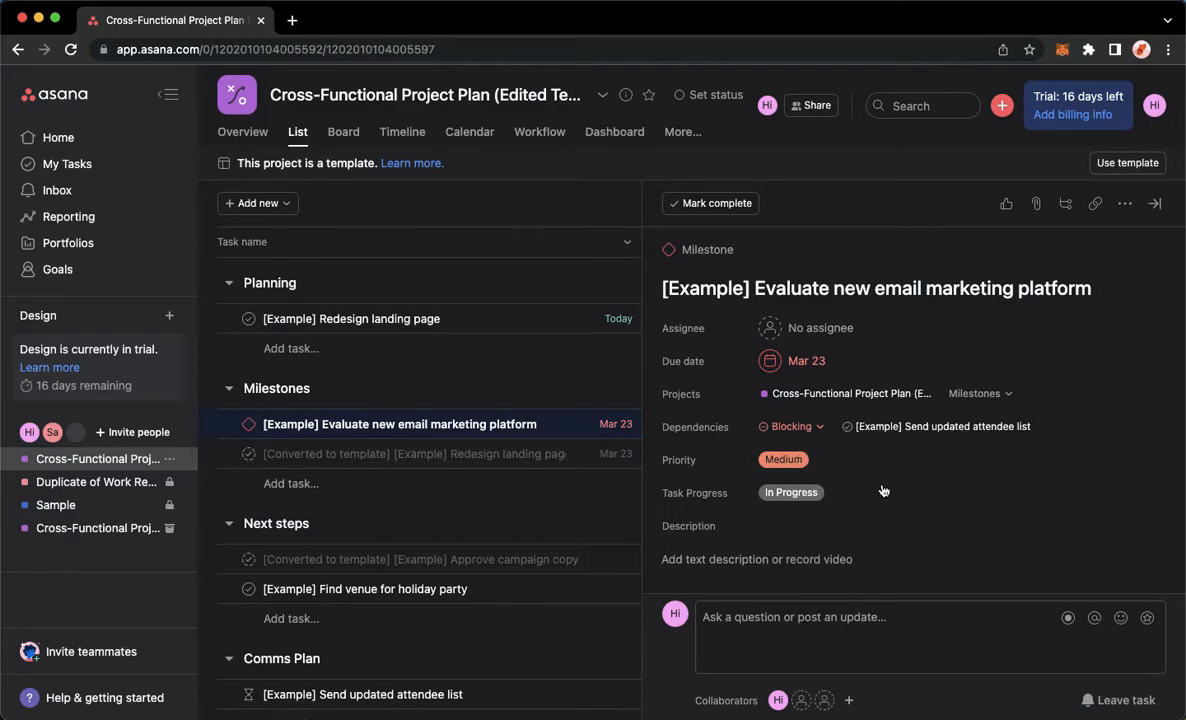
pyautogui.moveTo(1066, 218)
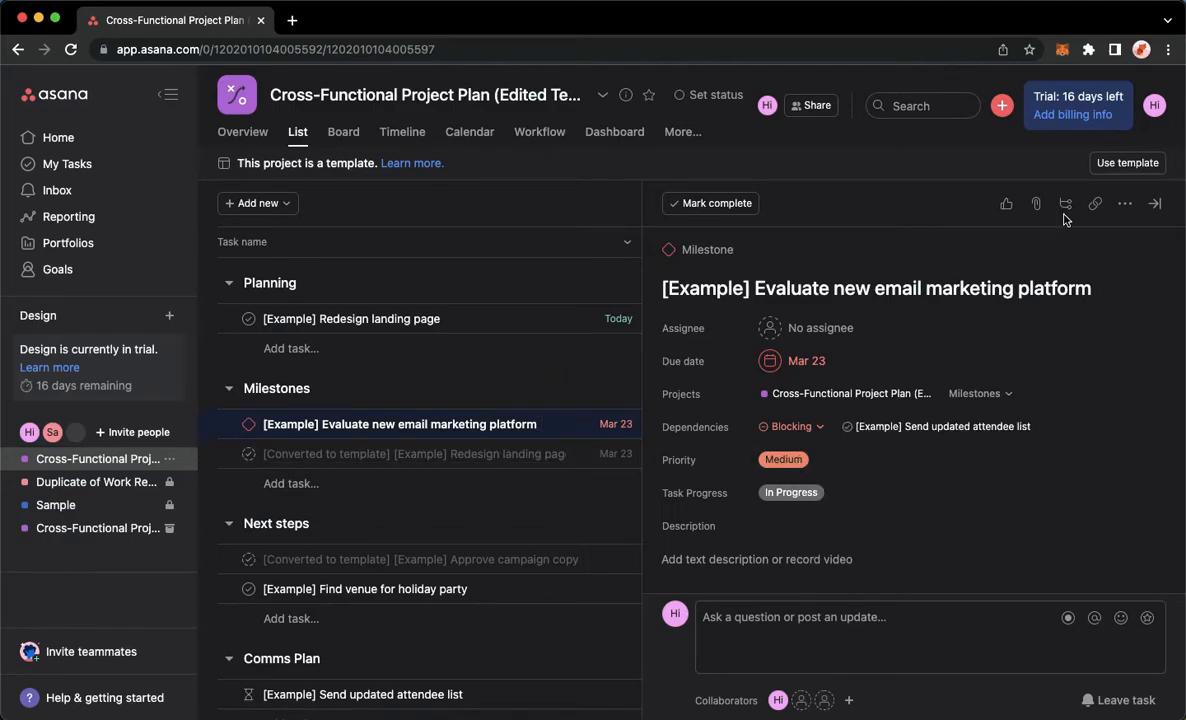
pyautogui.moveTo(1154, 204)
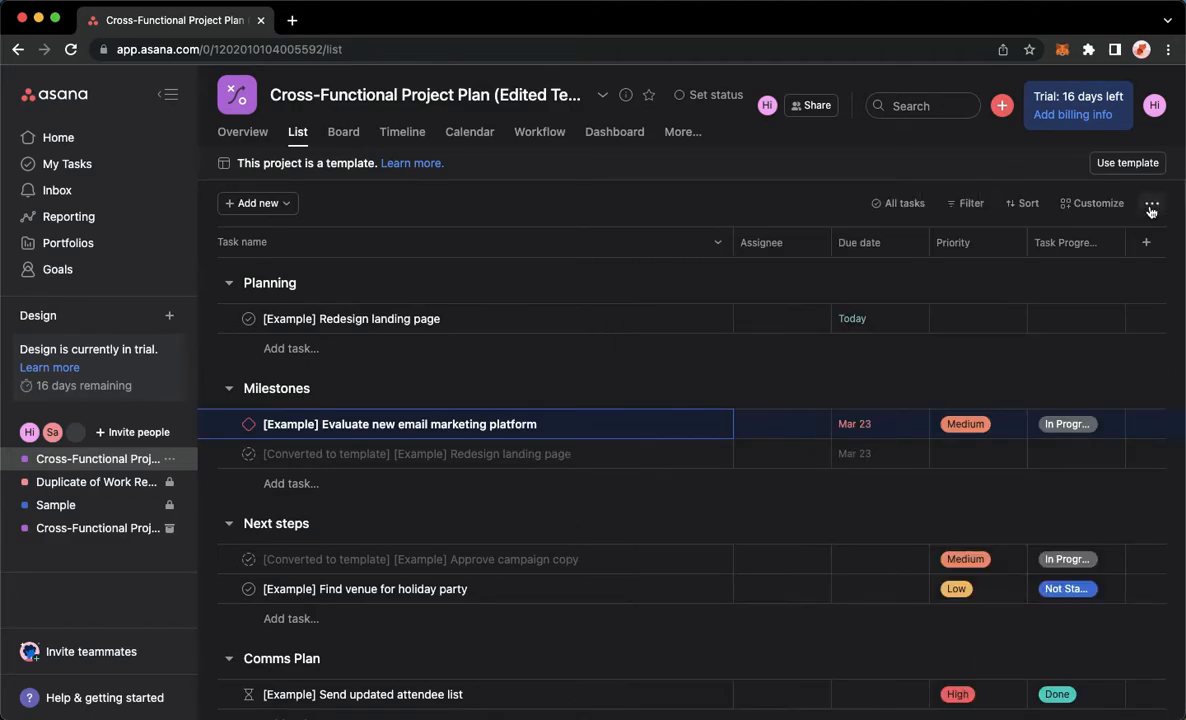
pyautogui.moveTo(800, 242)
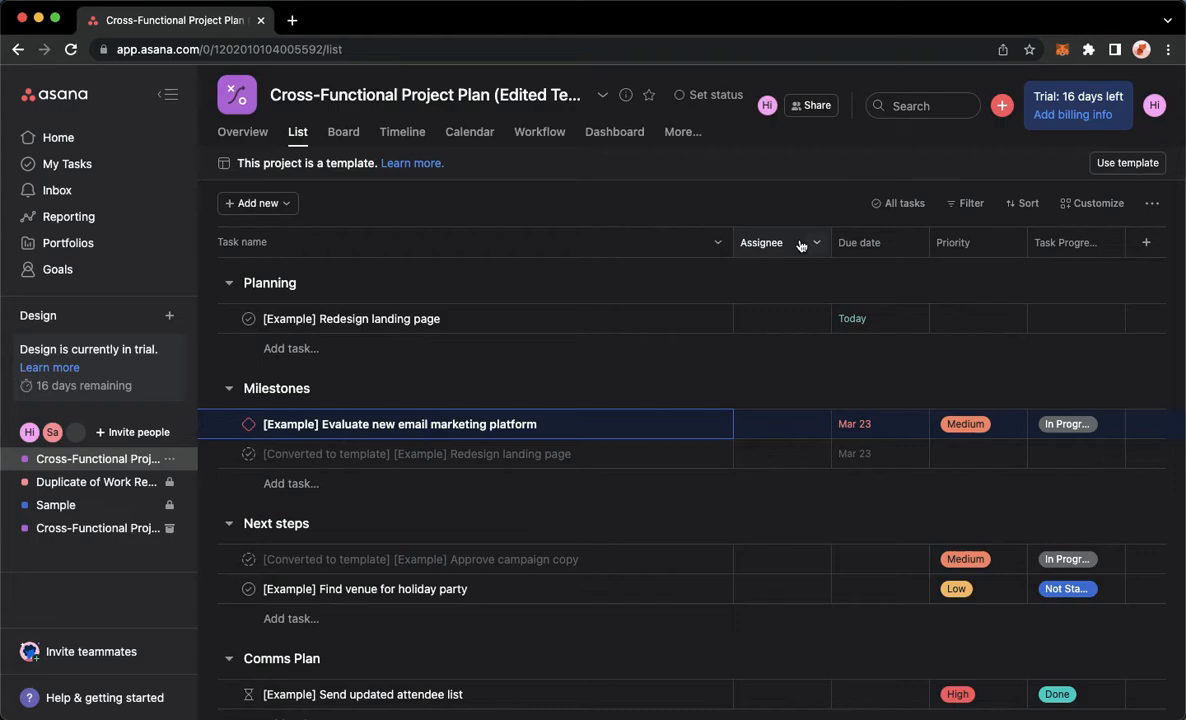
pyautogui.moveTo(828, 182)
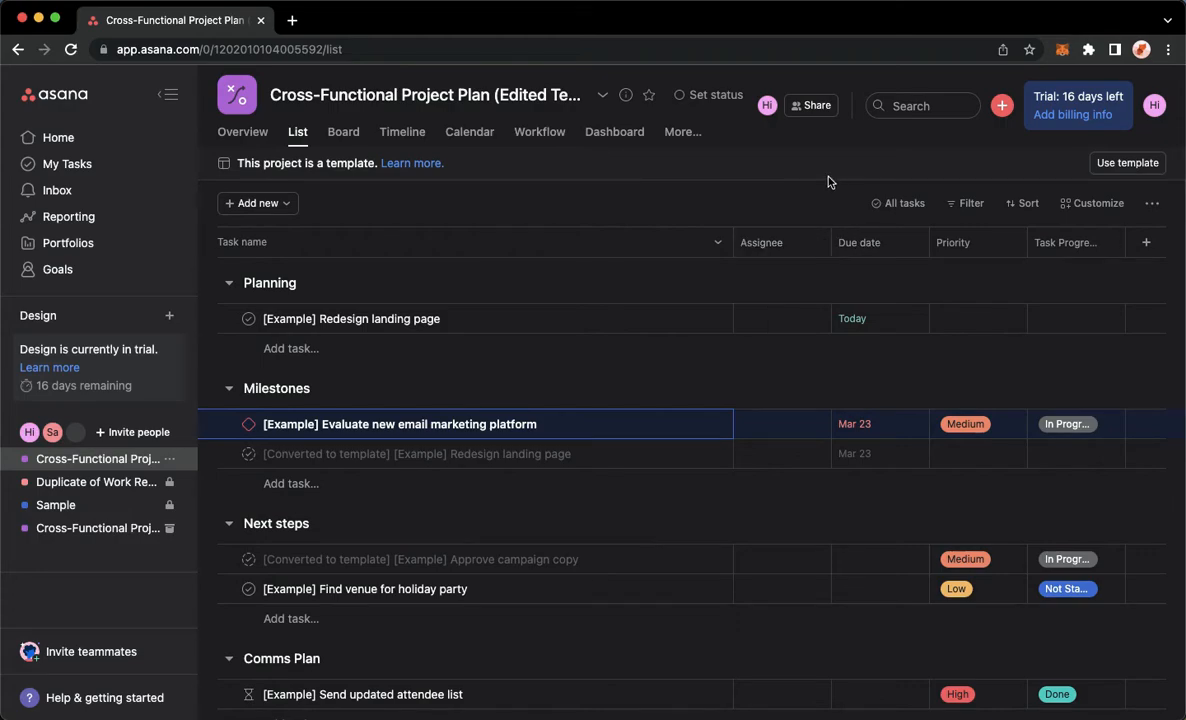